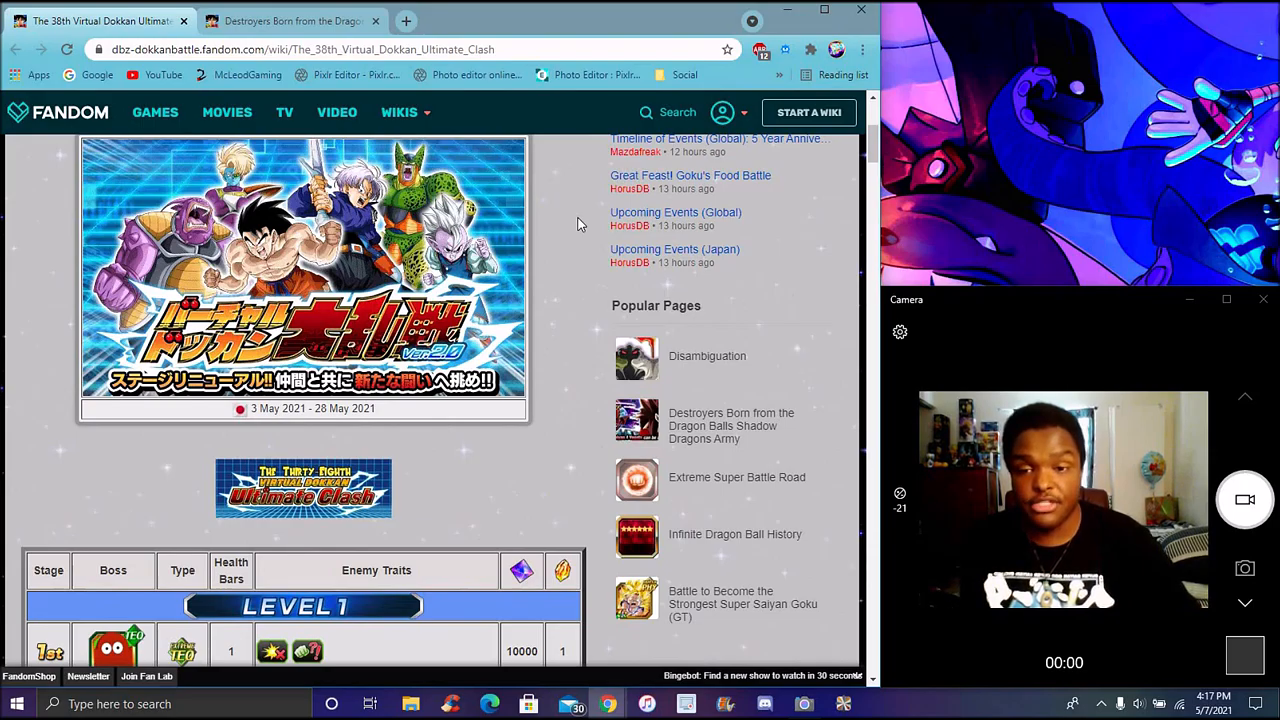
Step: Scroll past the event banner to the Level 1 and Level 2 boss rows
scroll(down, 3)
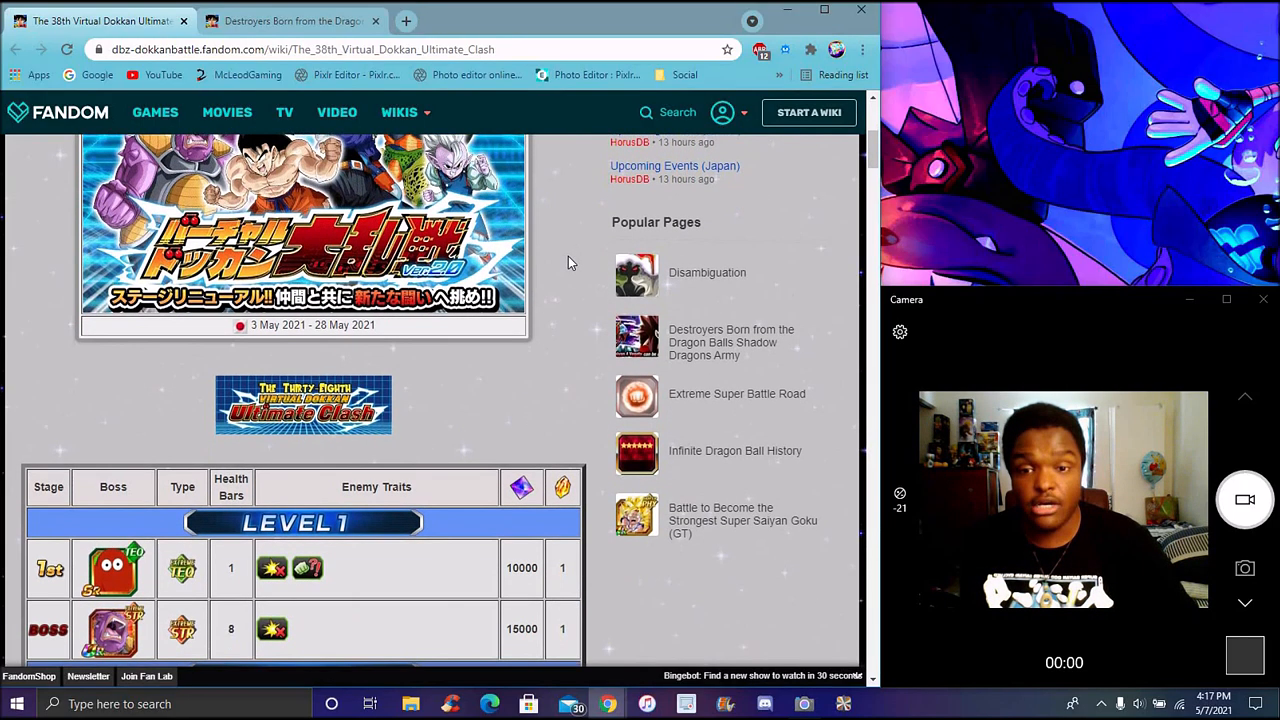
scroll(down, 3)
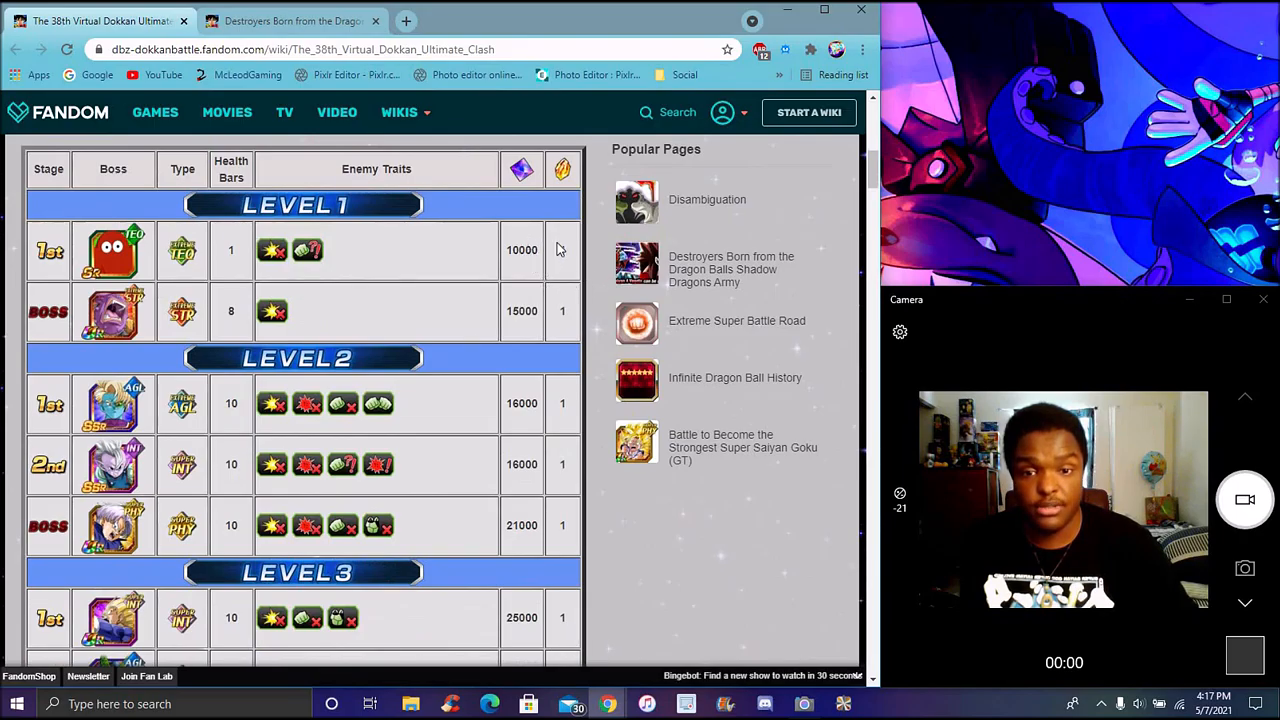
mouse_move(593, 308)
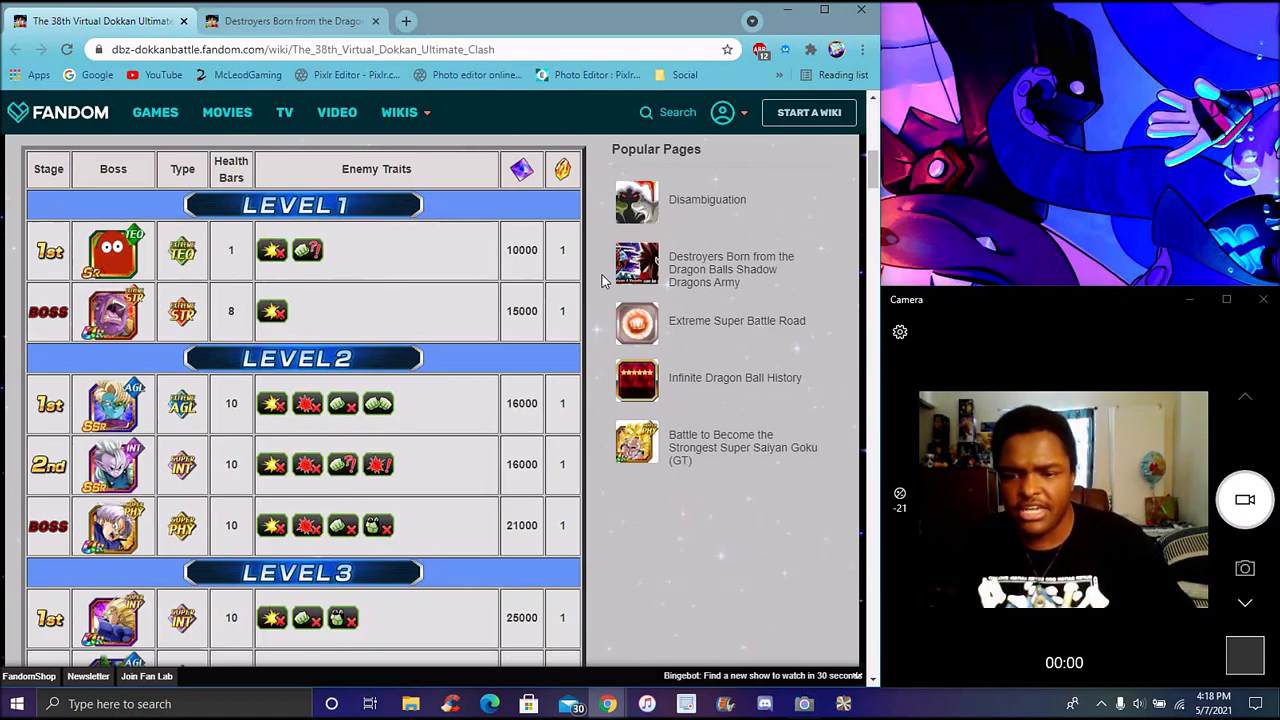
Step: Scroll down to the Level 3 lineup with its 40000-HP boss
scroll(down, 3)
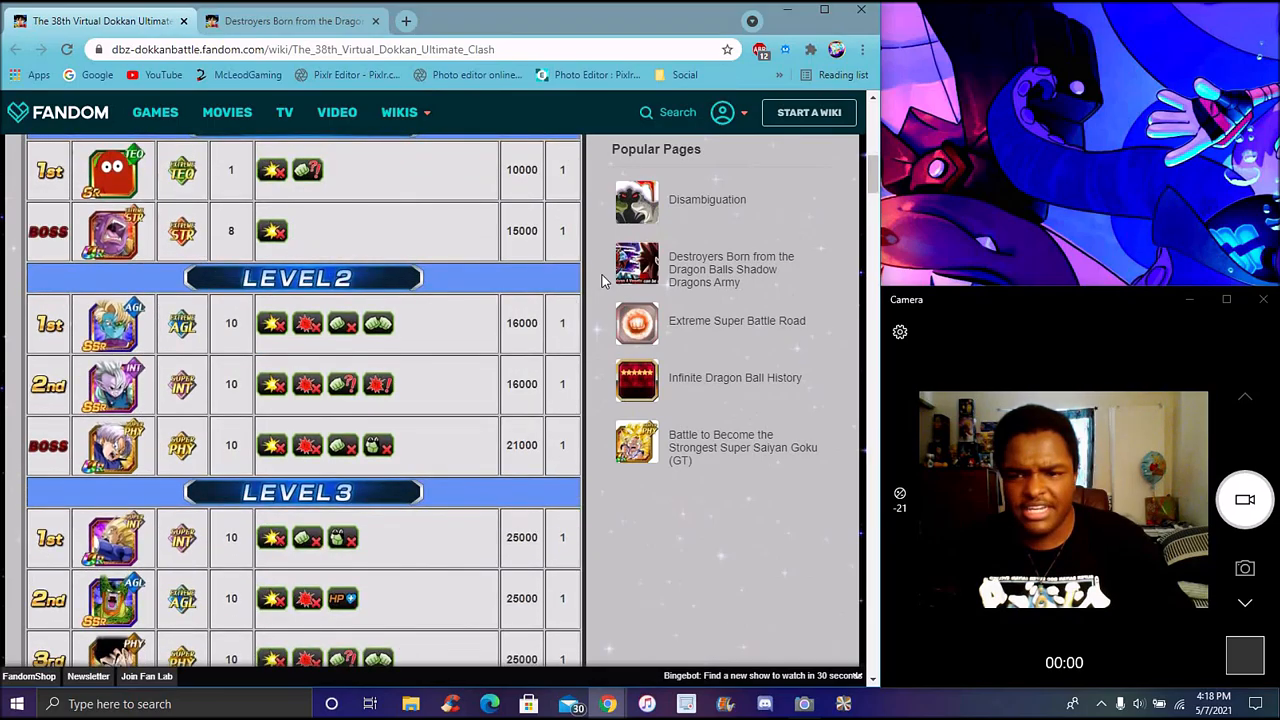
scroll(down, 3)
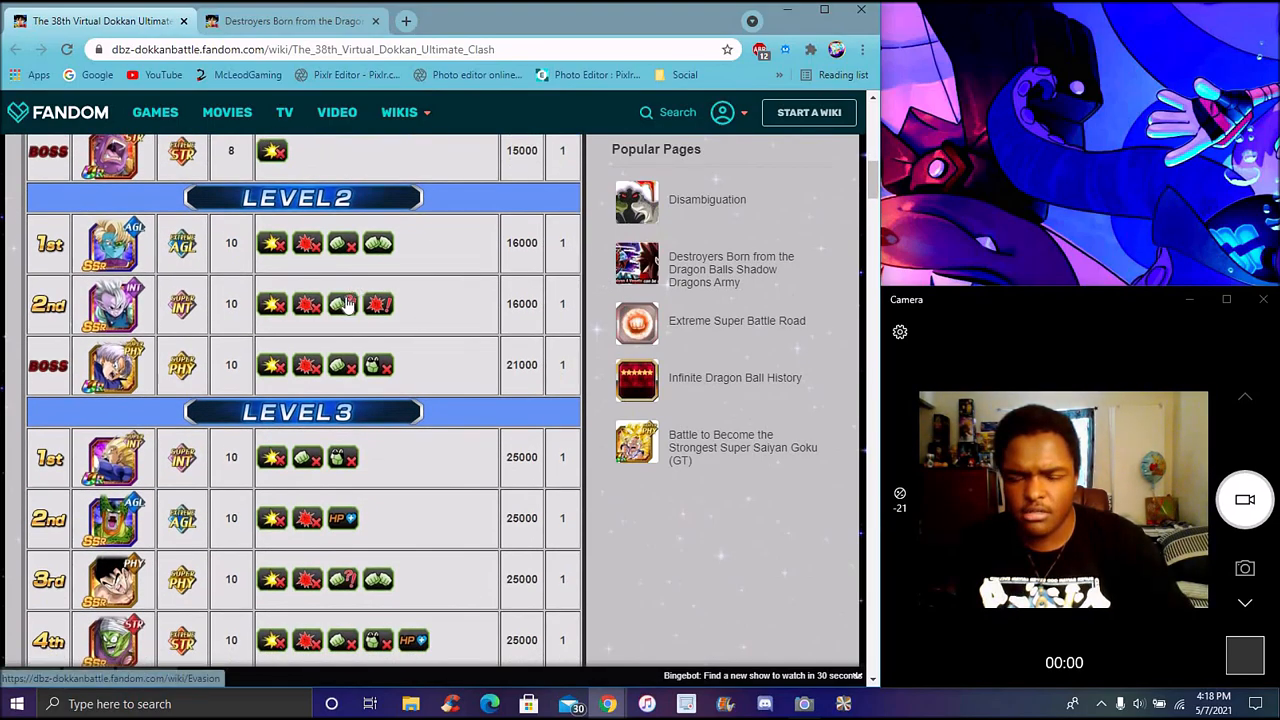
mouse_move(340, 303)
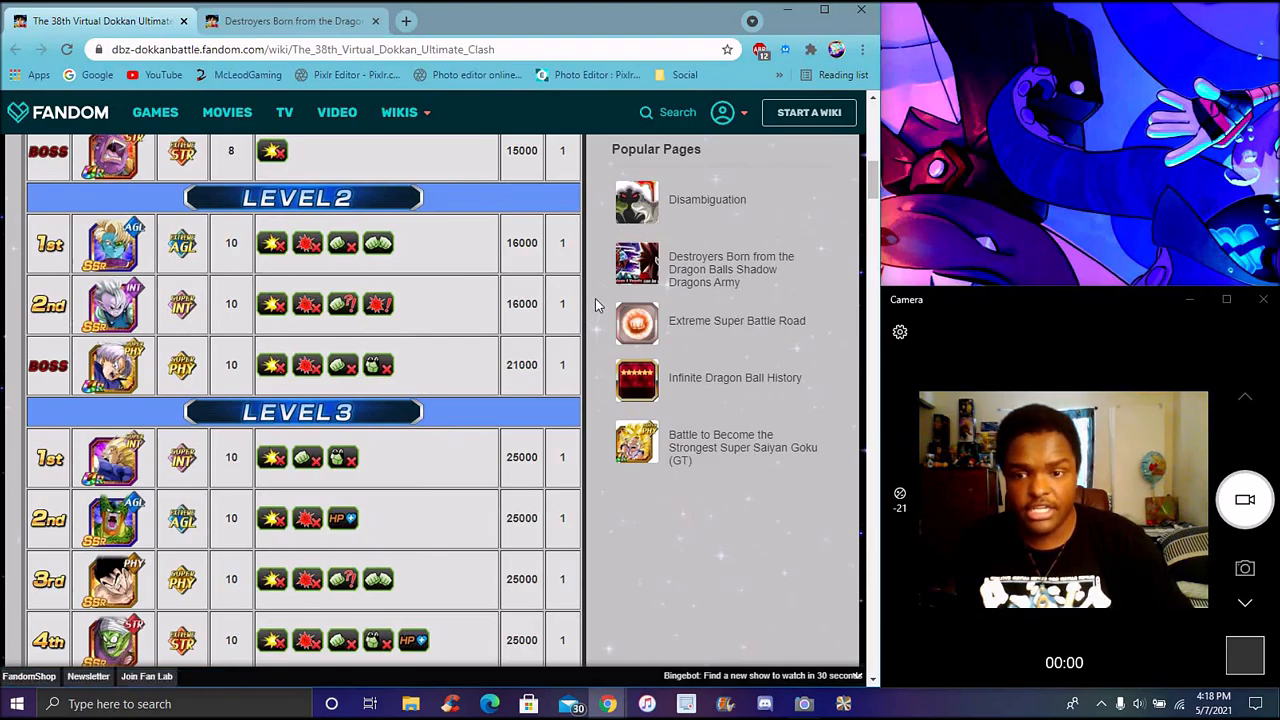
mouse_move(342, 303)
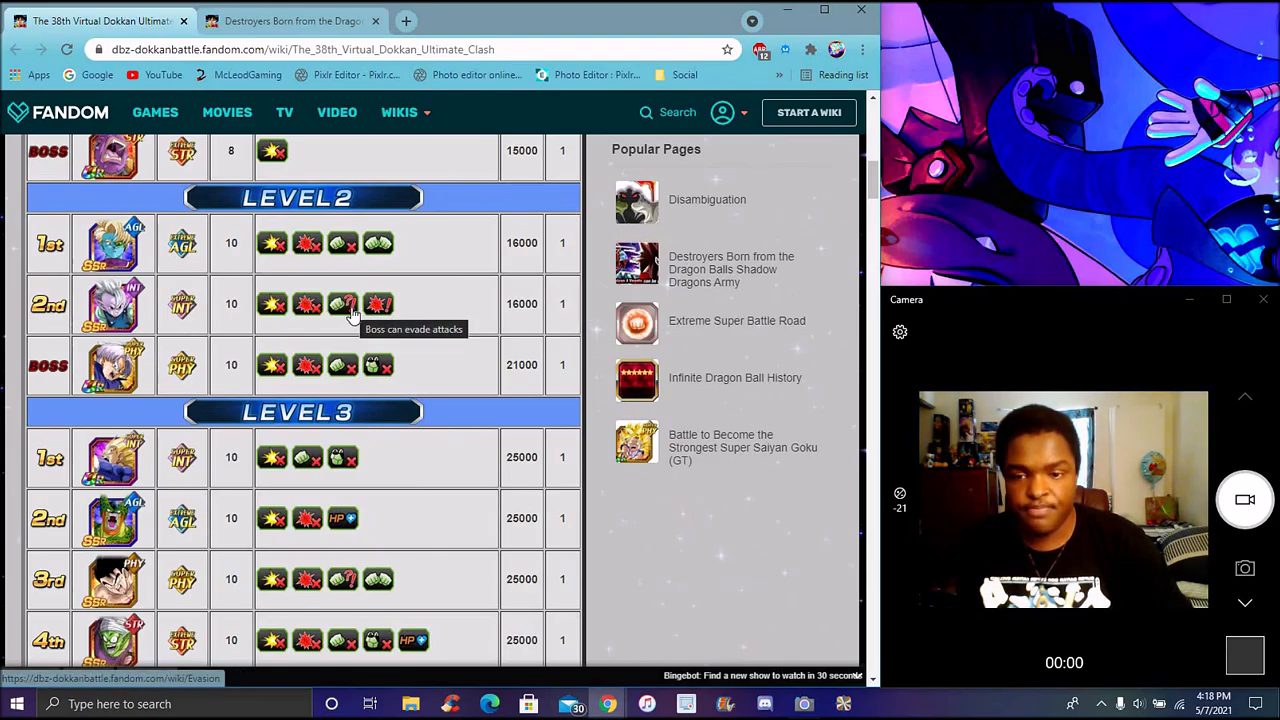
mouse_move(378, 243)
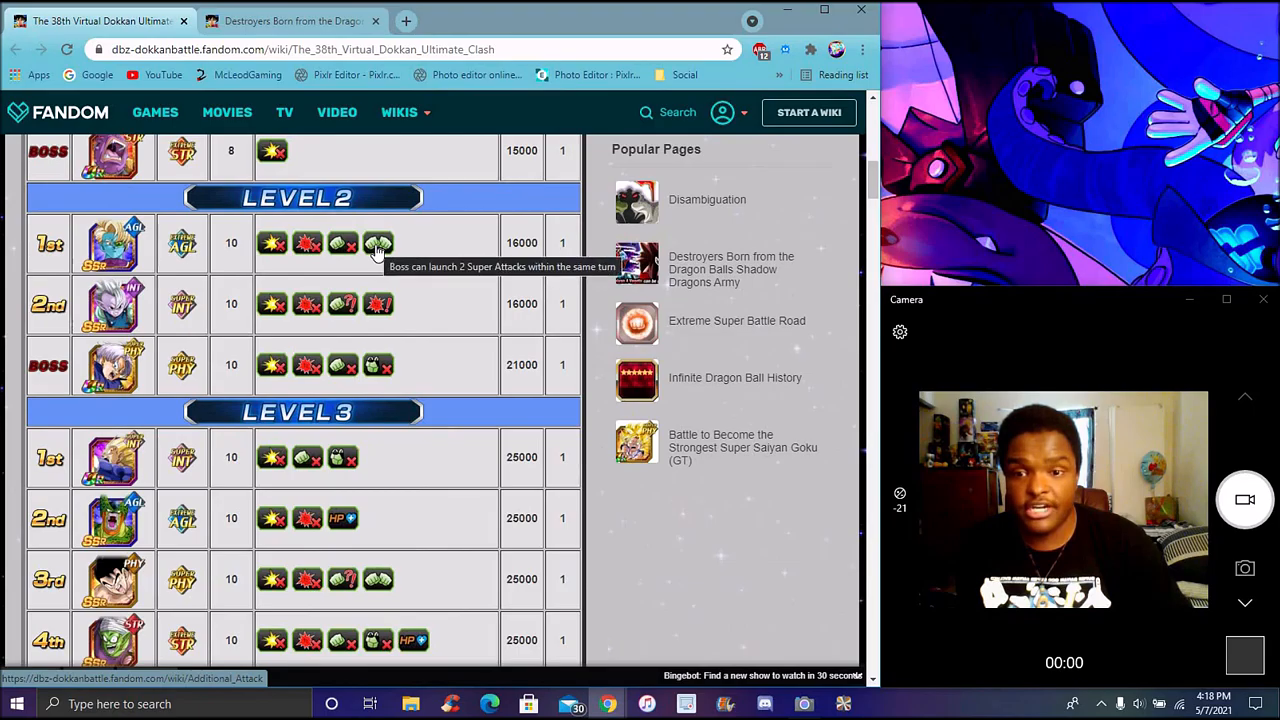
mouse_move(600, 297)
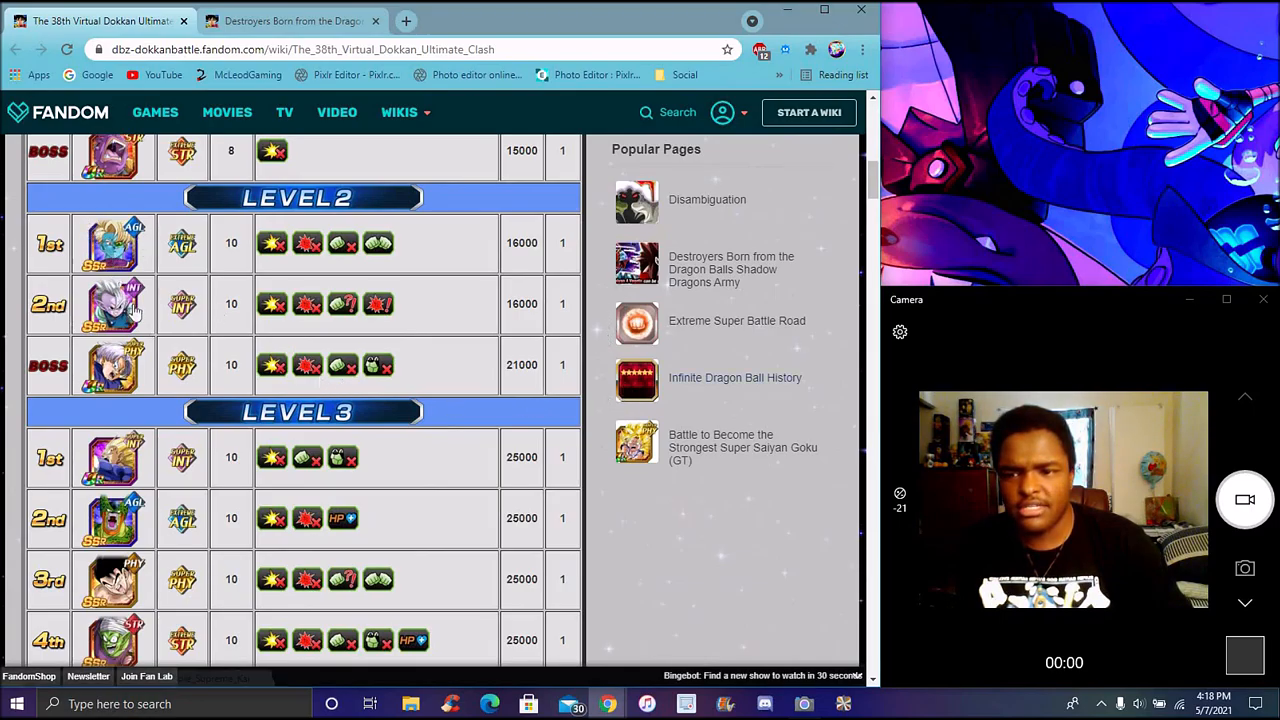
mouse_move(595, 318)
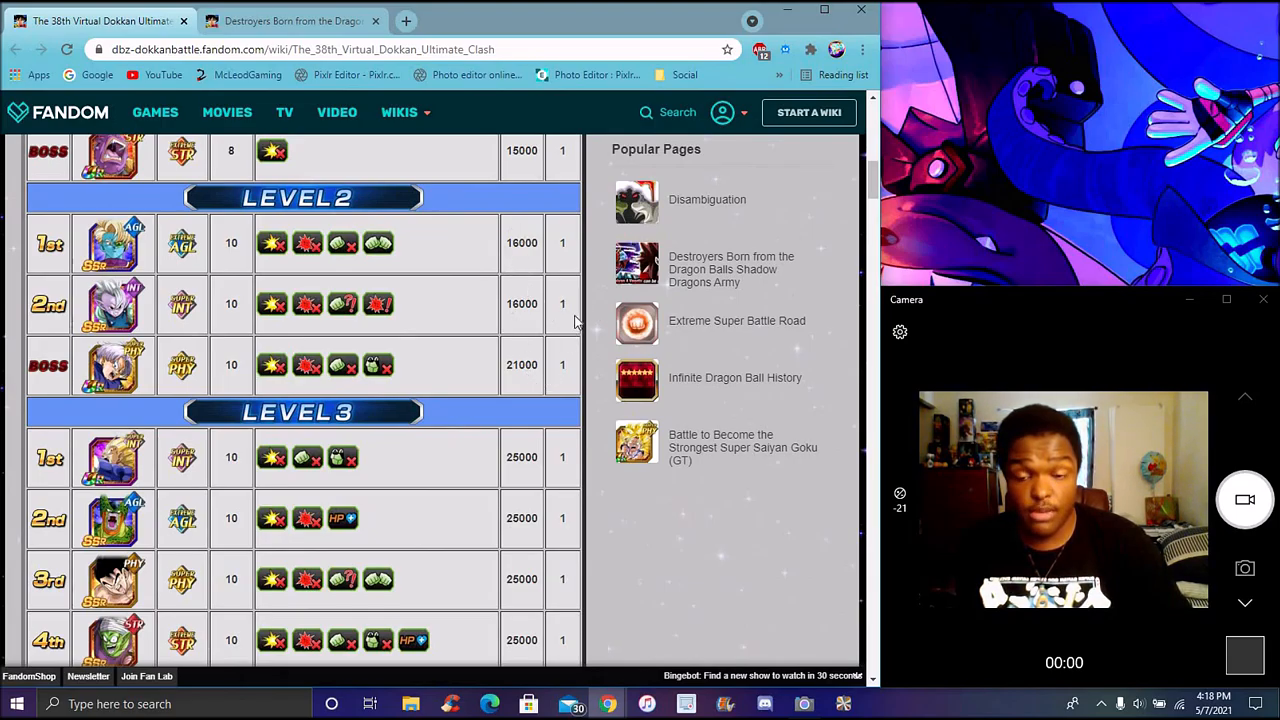
mouse_move(479, 371)
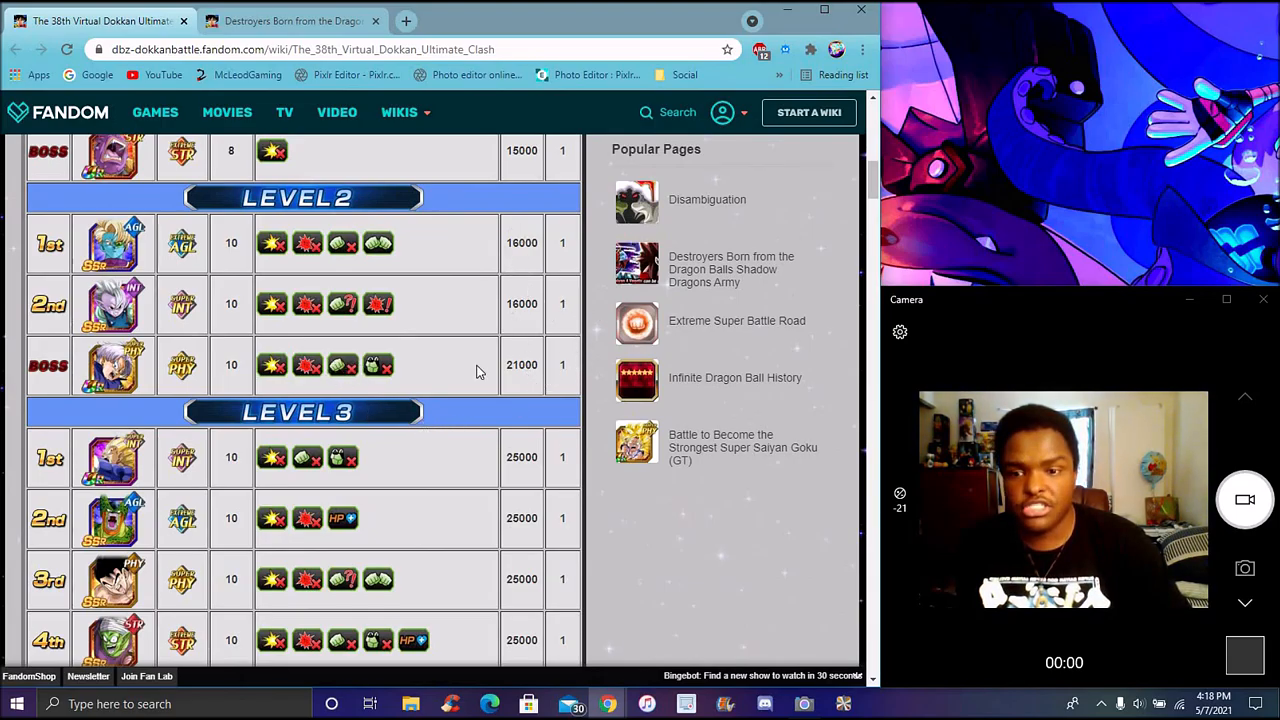
mouse_move(600, 322)
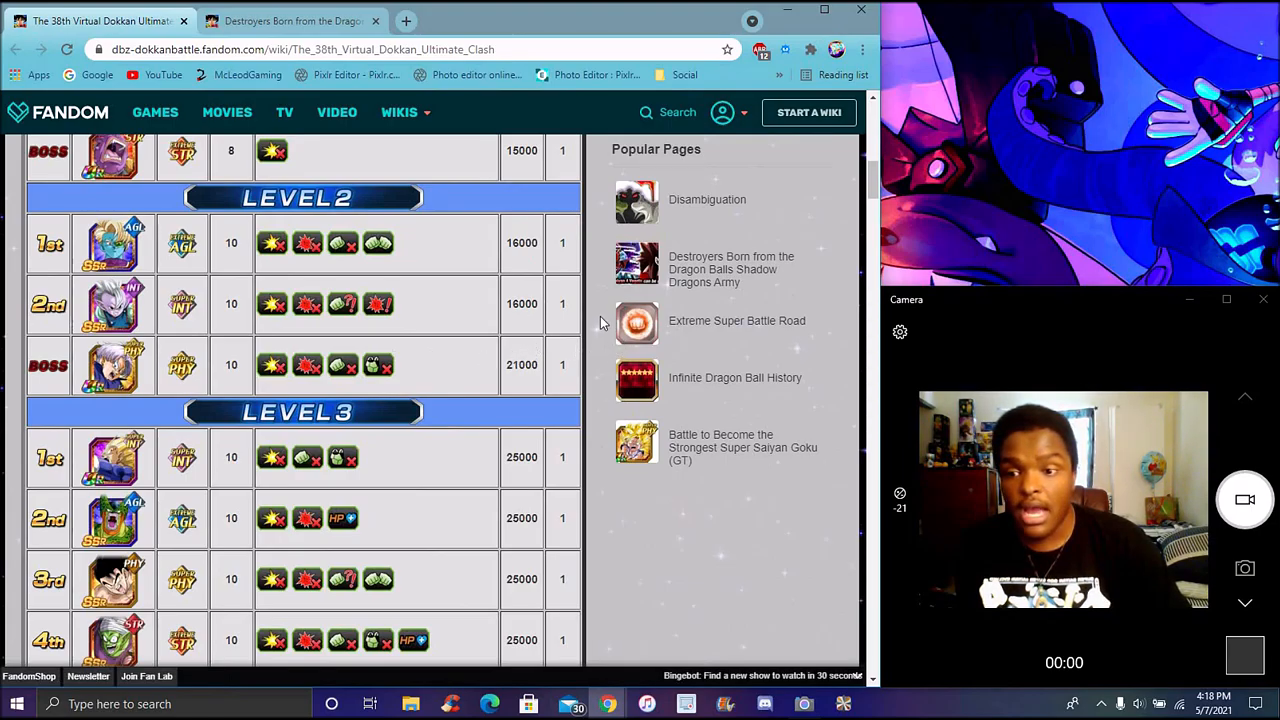
scroll(down, 3)
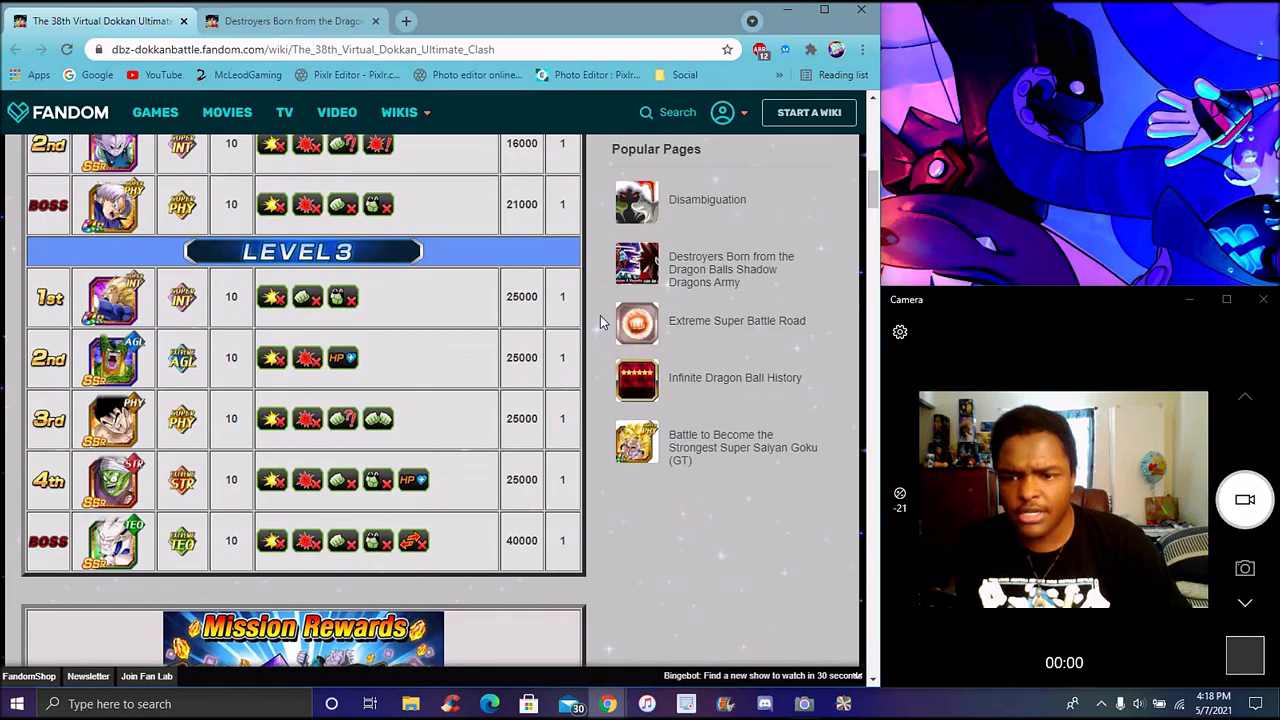
scroll(down, 3)
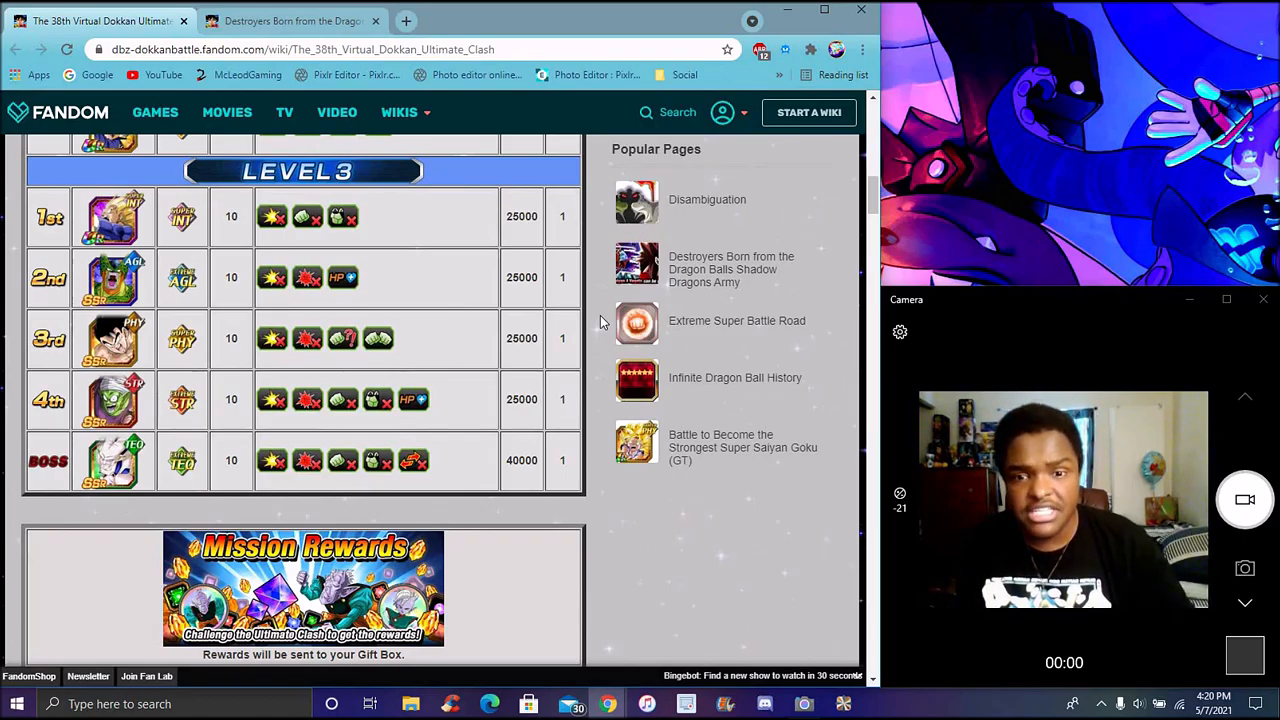
Step: Scroll to the stage-clear, level-clear and weekly mission rewards
scroll(down, 3)
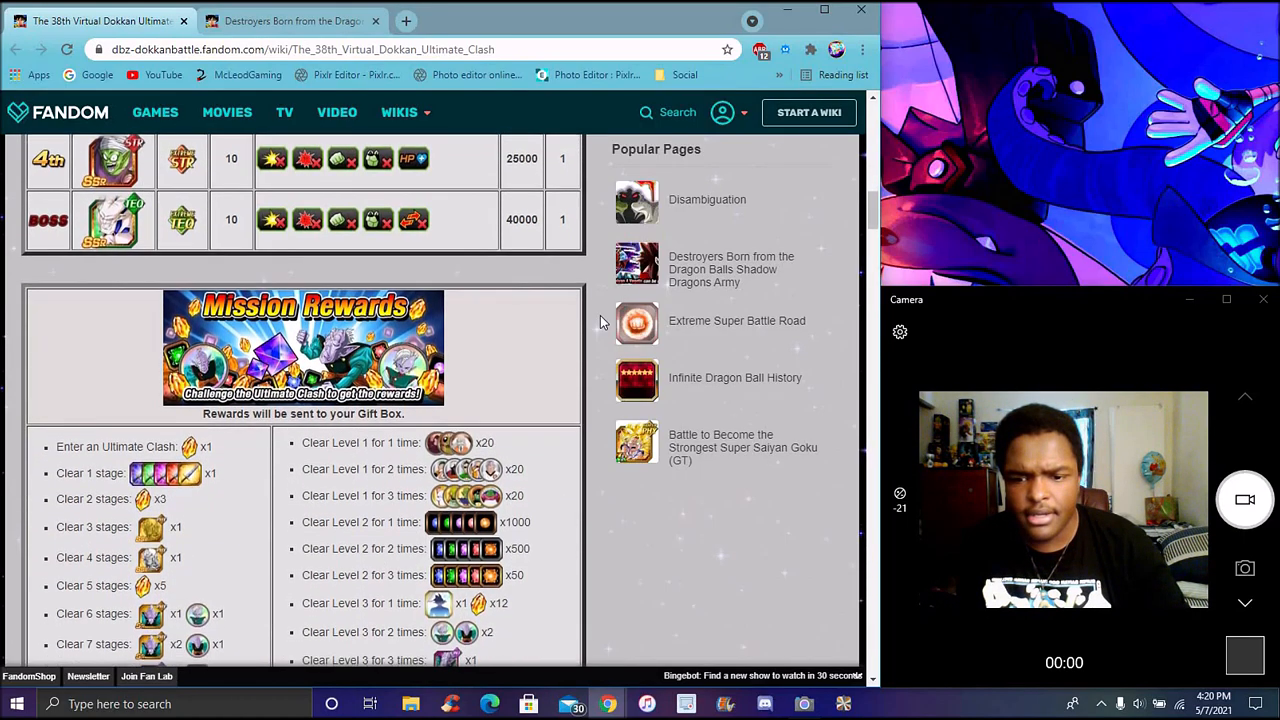
scroll(down, 3)
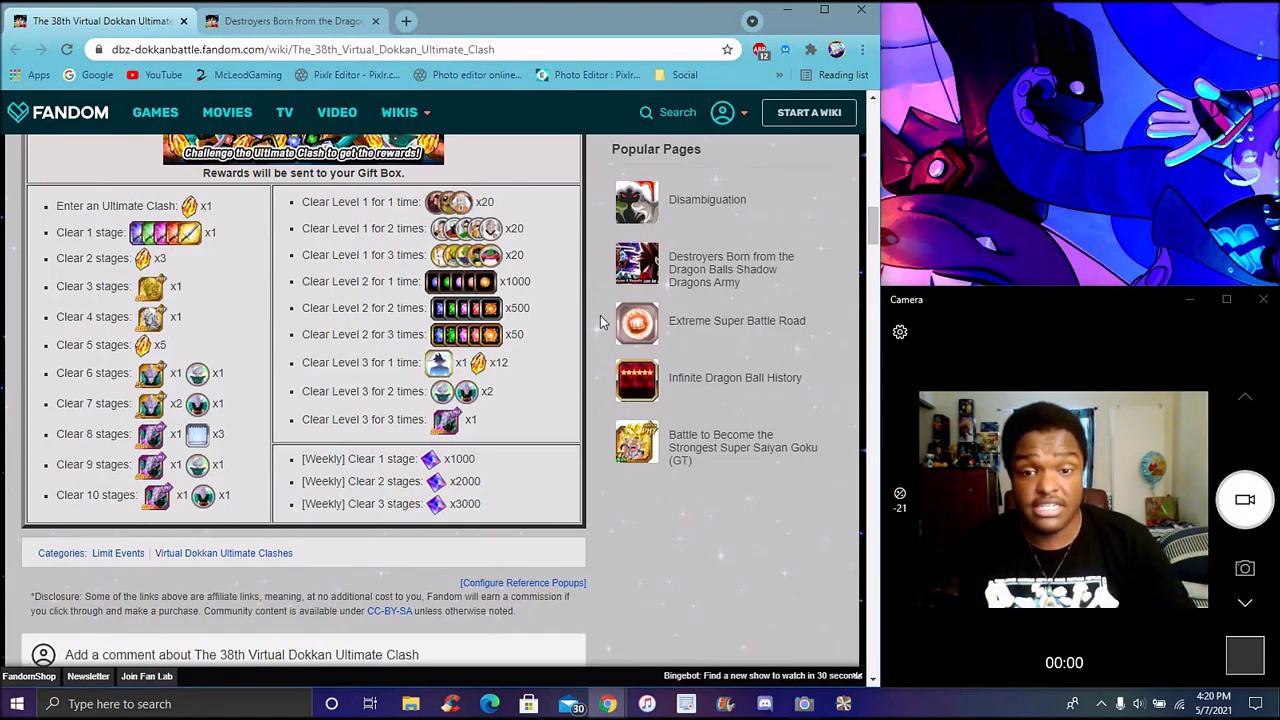
Step: Scroll up through the stage table to the 3–28 May 2021 event banner
scroll(up, 3)
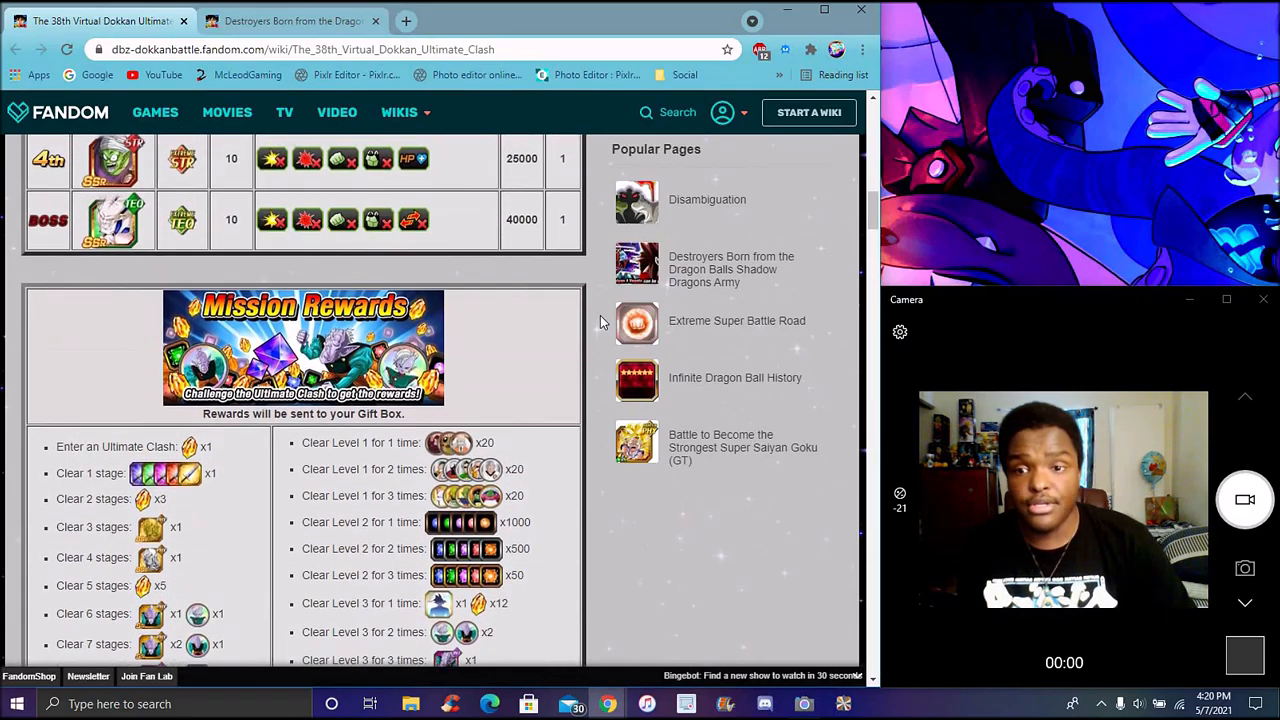
scroll(up, 3)
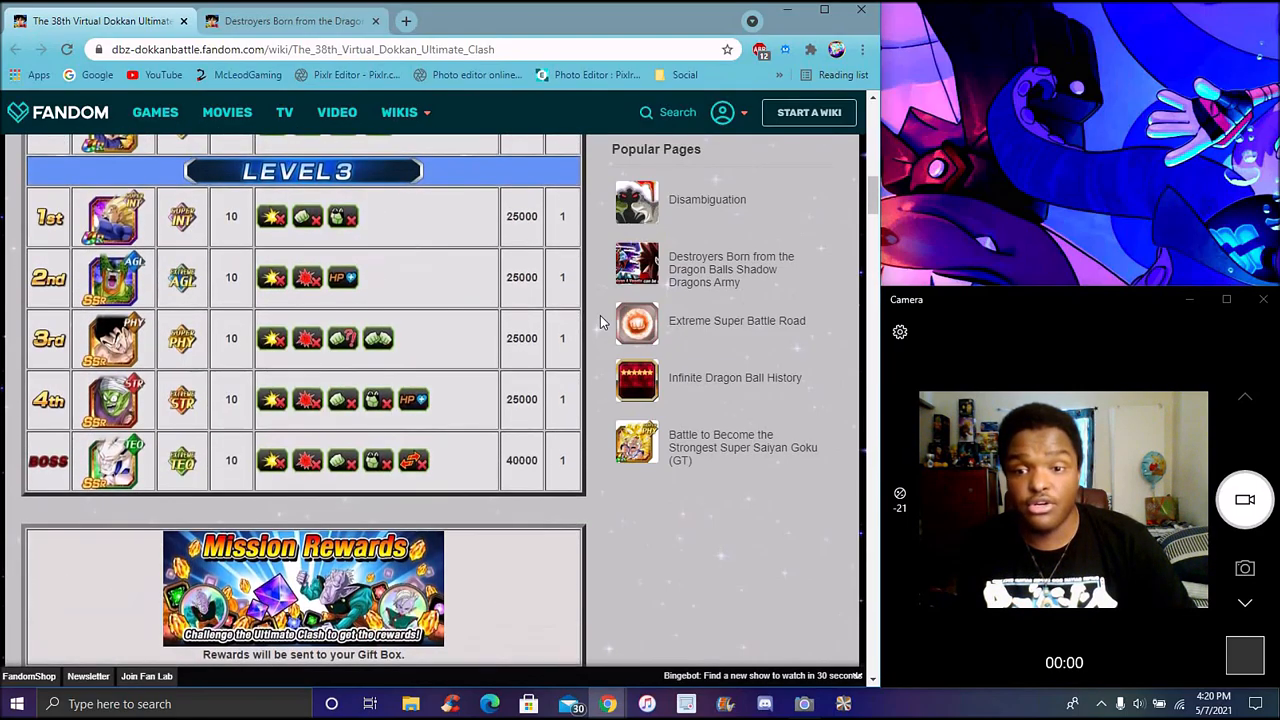
scroll(up, 3)
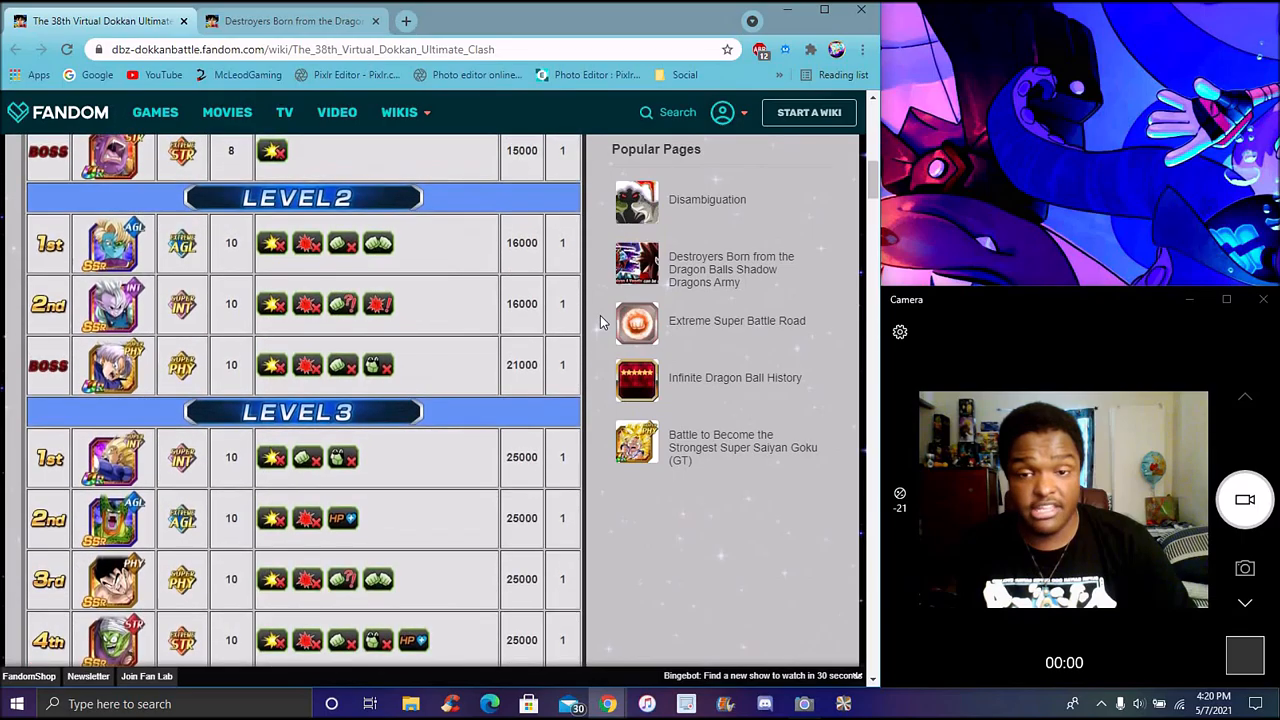
scroll(up, 3)
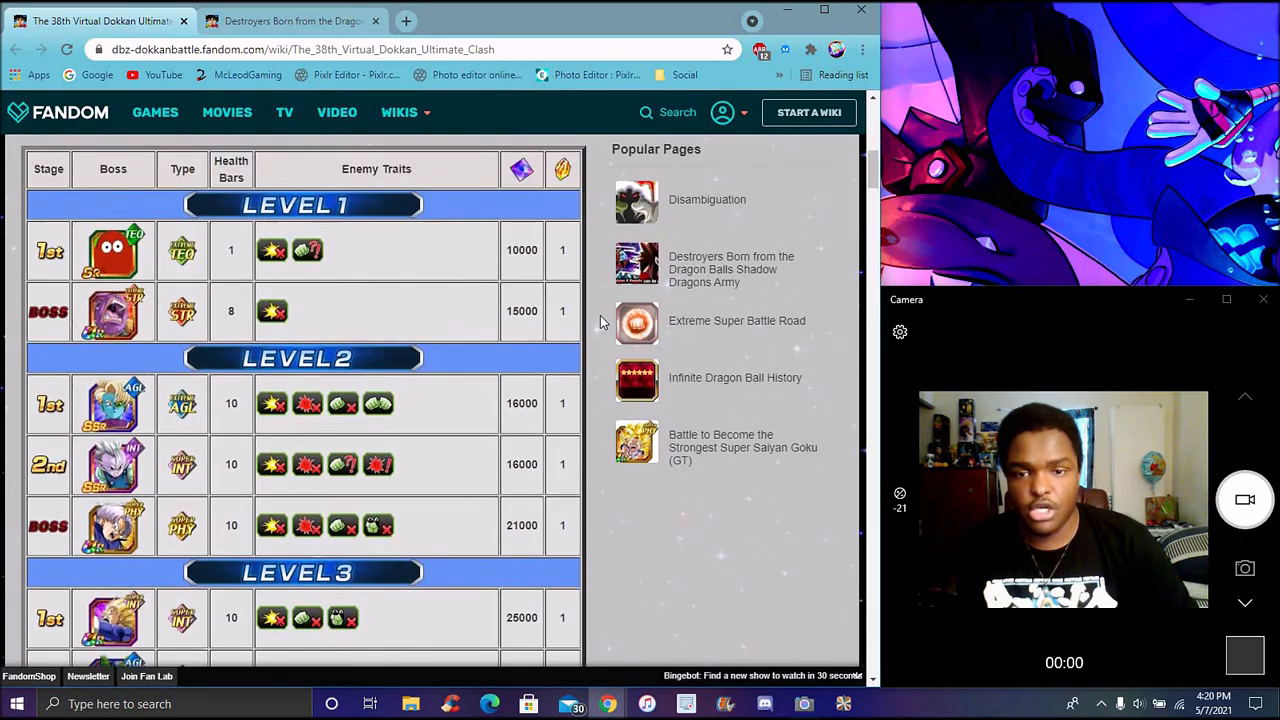
scroll(up, 3)
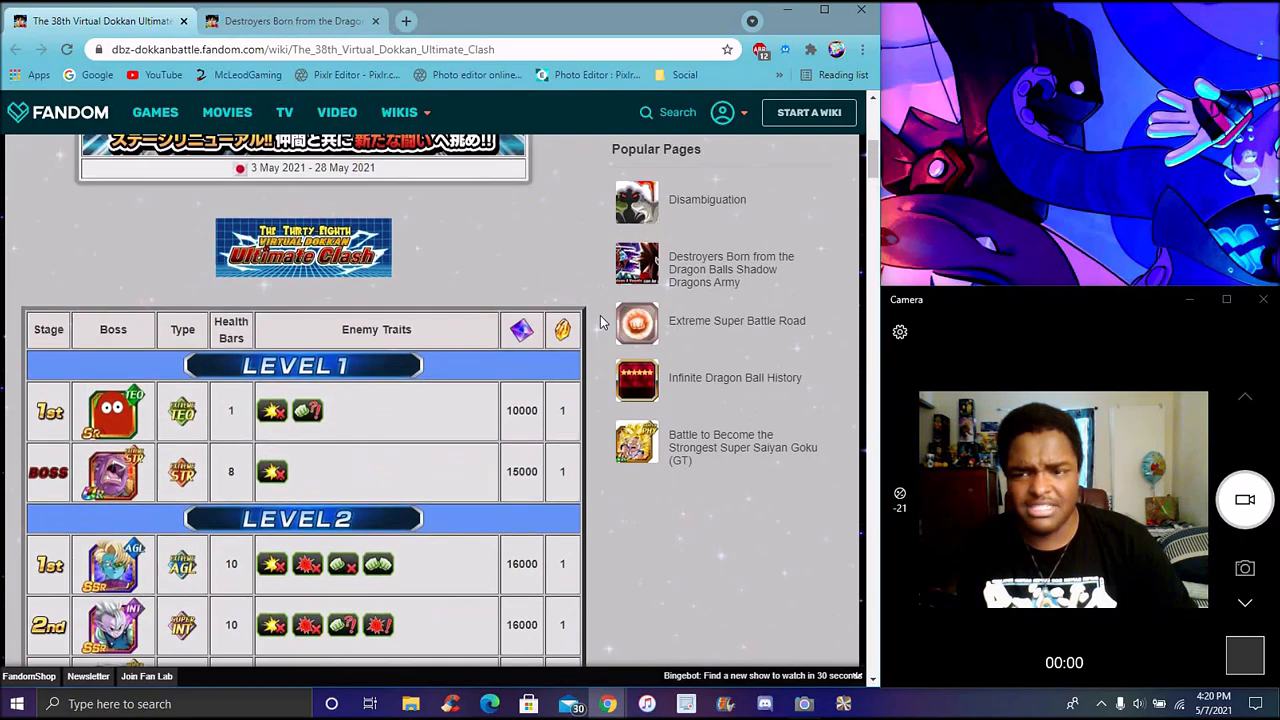
scroll(up, 3)
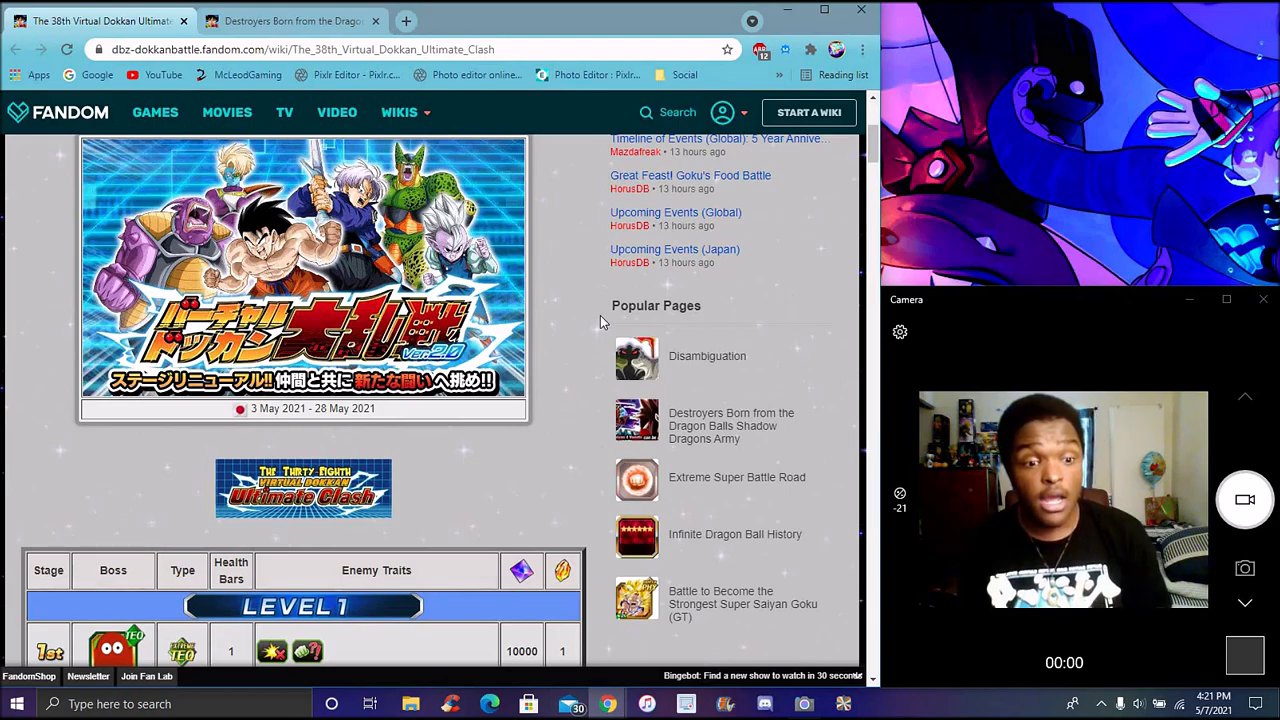
click(290, 20)
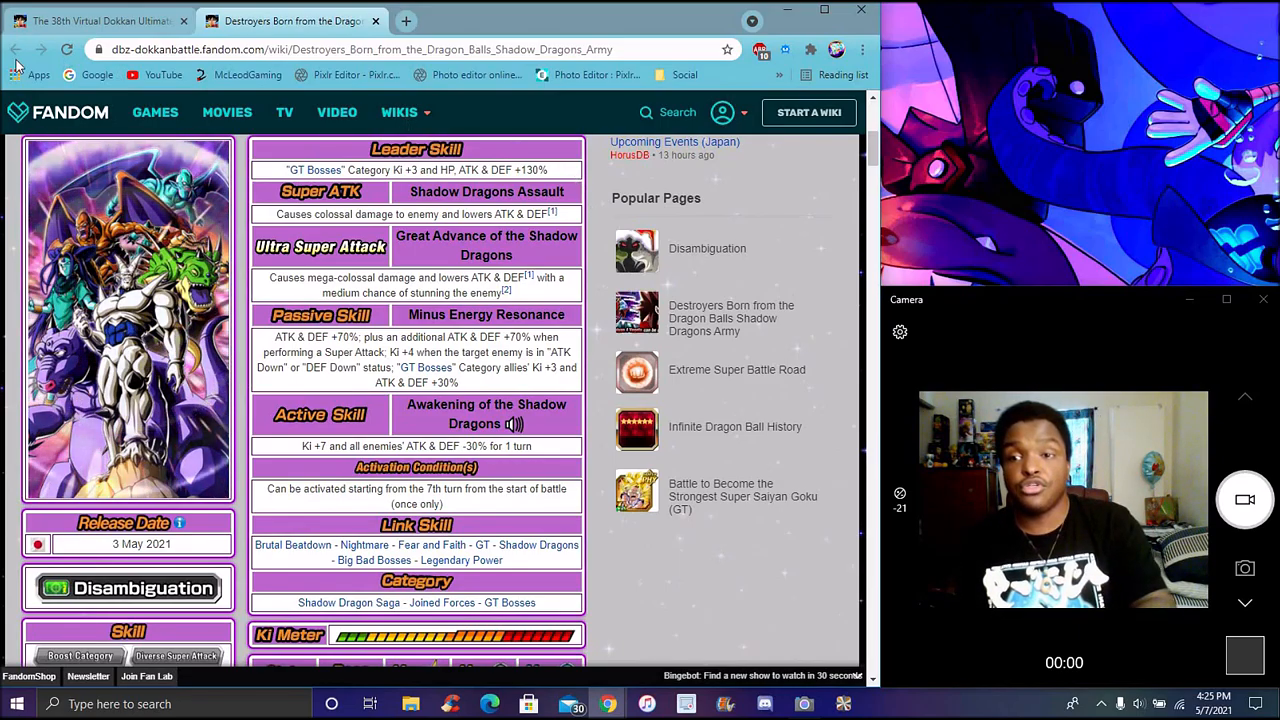
Step: Switch to the Ultimate Clash tab, then back to the Shadow Dragons Army tab
click(100, 20)
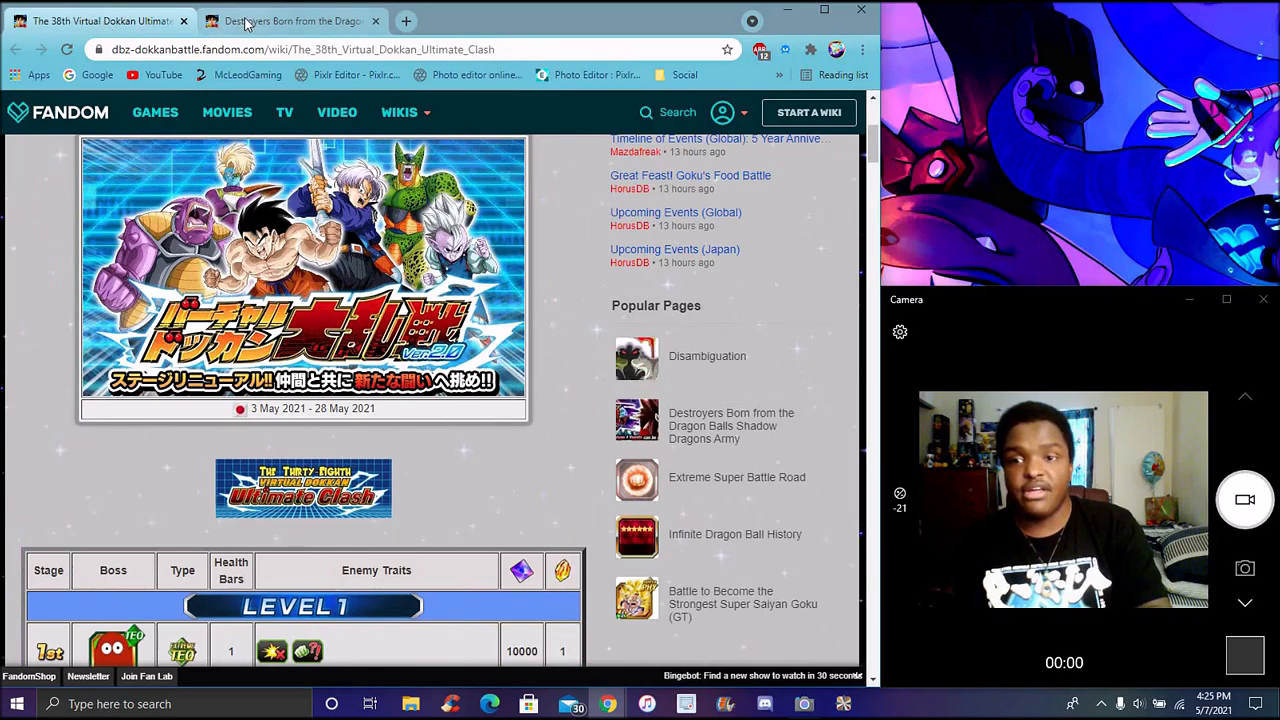
click(290, 20)
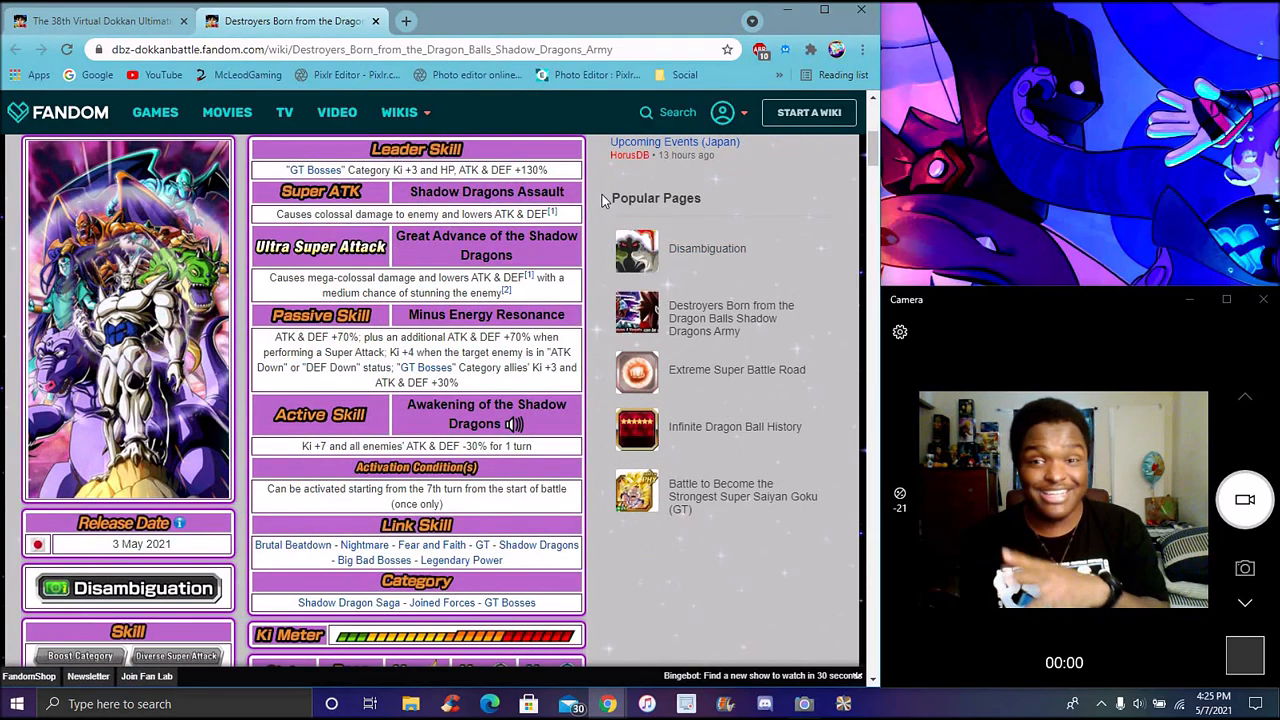